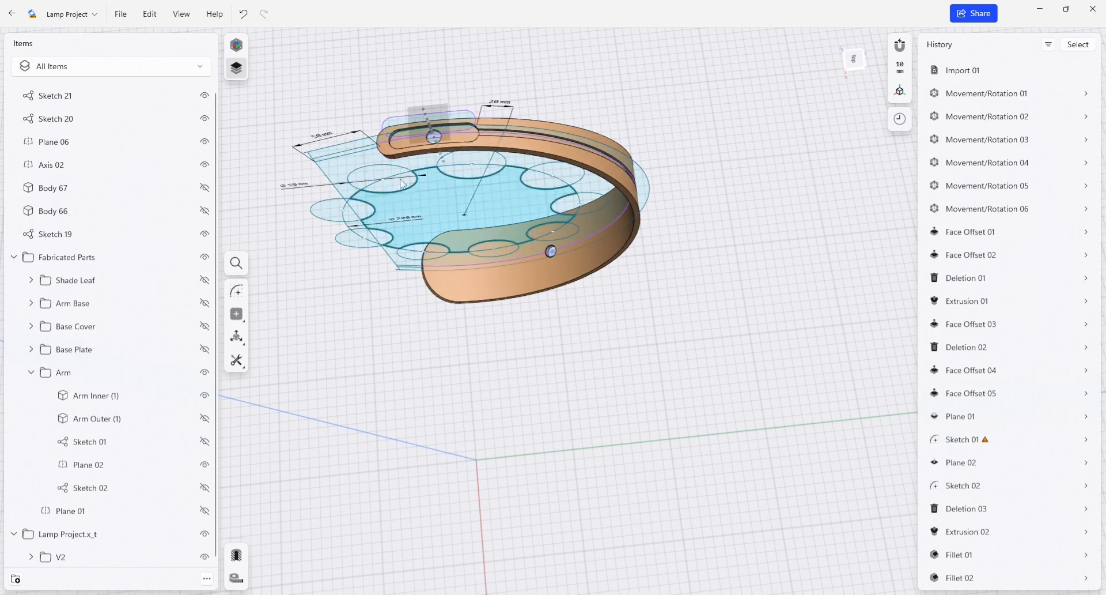
# Select the lamp arm's jig sketch and orbit to view the arm ring.
pyautogui.click(428, 119)
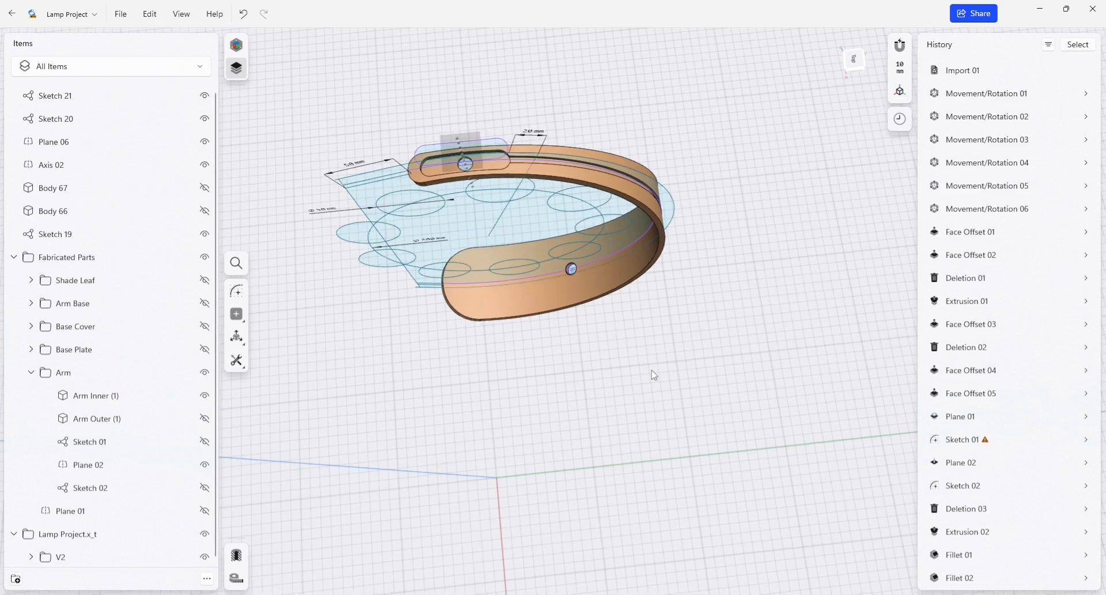
pyautogui.moveTo(649, 373); pyautogui.dragTo(720, 273)
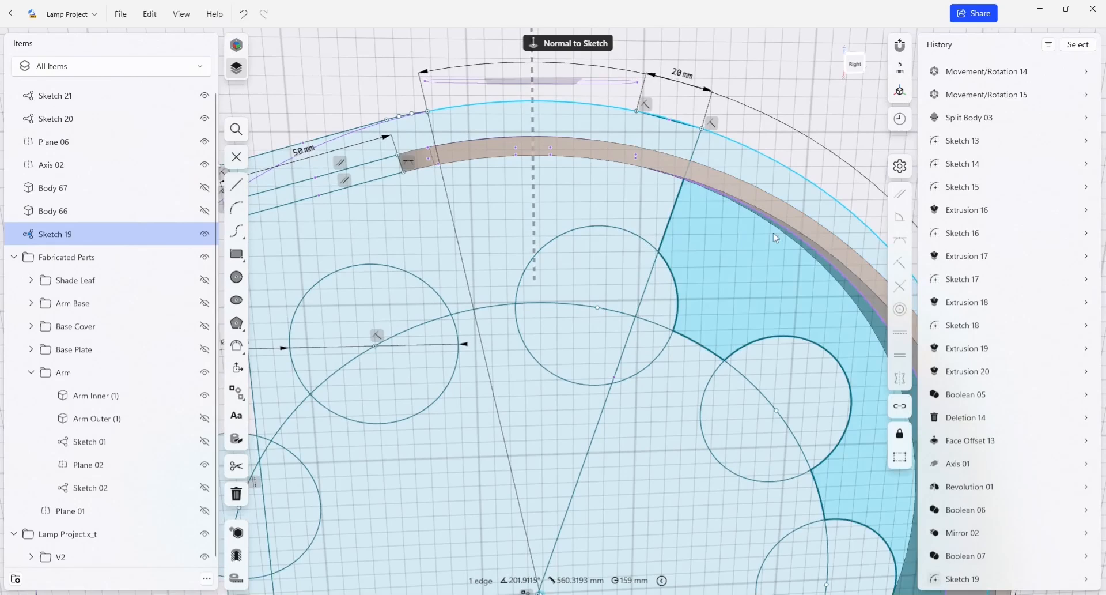
pyautogui.moveTo(775, 199)
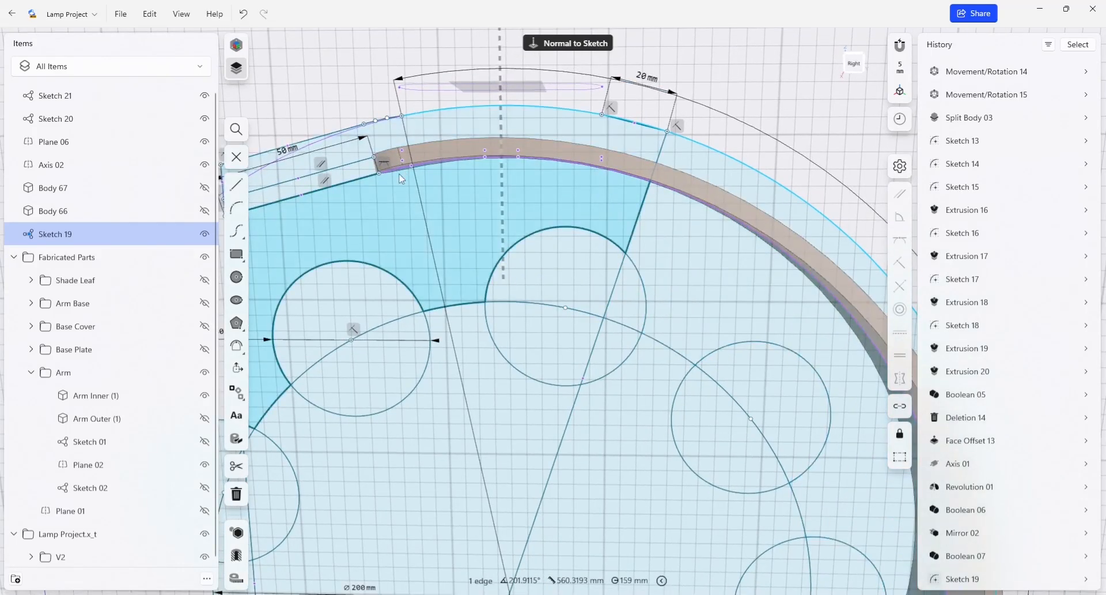
# Draw a short side line from the band's left end and a long cross line snapped to the outer arc.
pyautogui.click(236, 184)
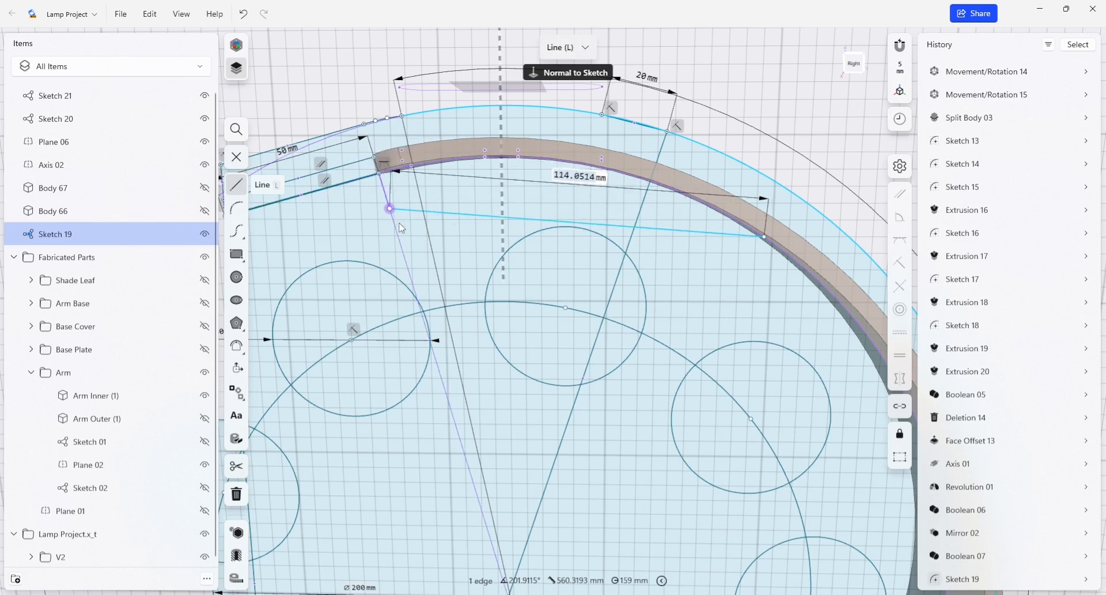
pyautogui.moveTo(388, 208); pyautogui.dragTo(395, 231)
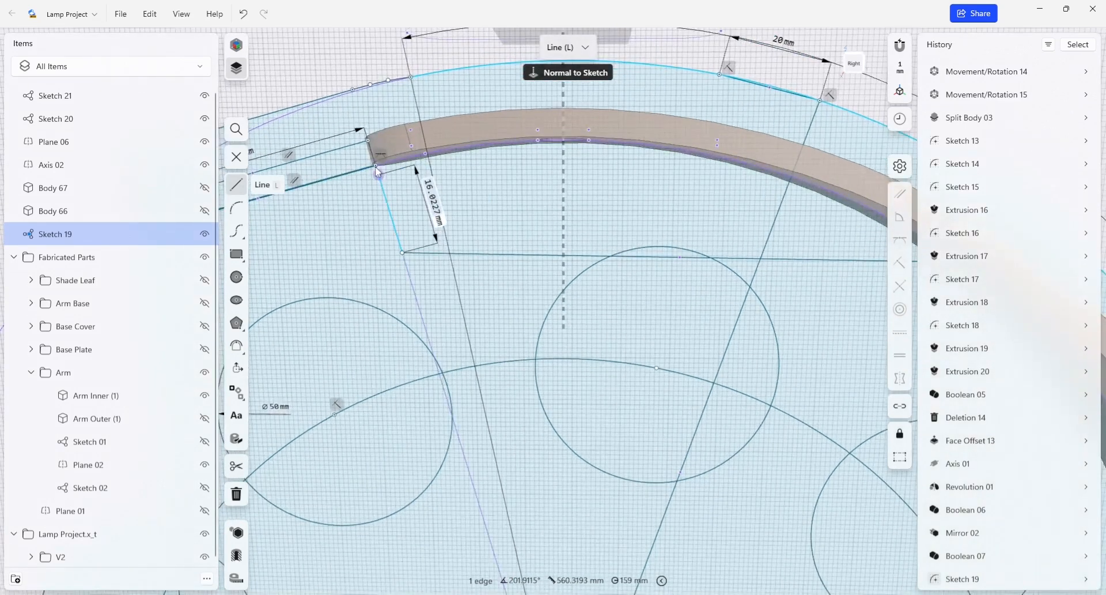
pyautogui.click(472, 296)
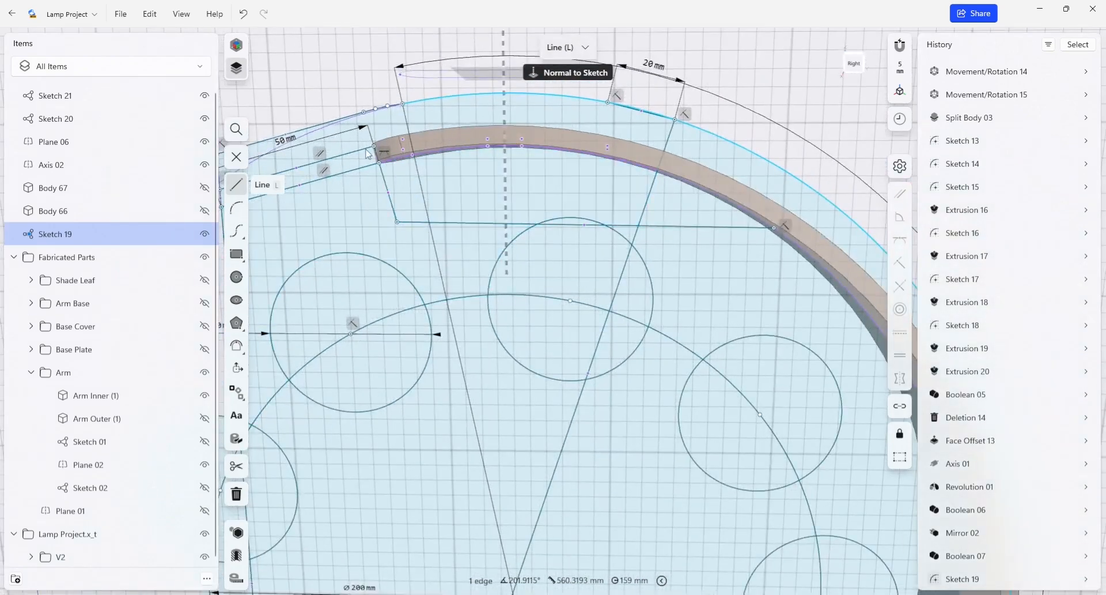
pyautogui.click(399, 216)
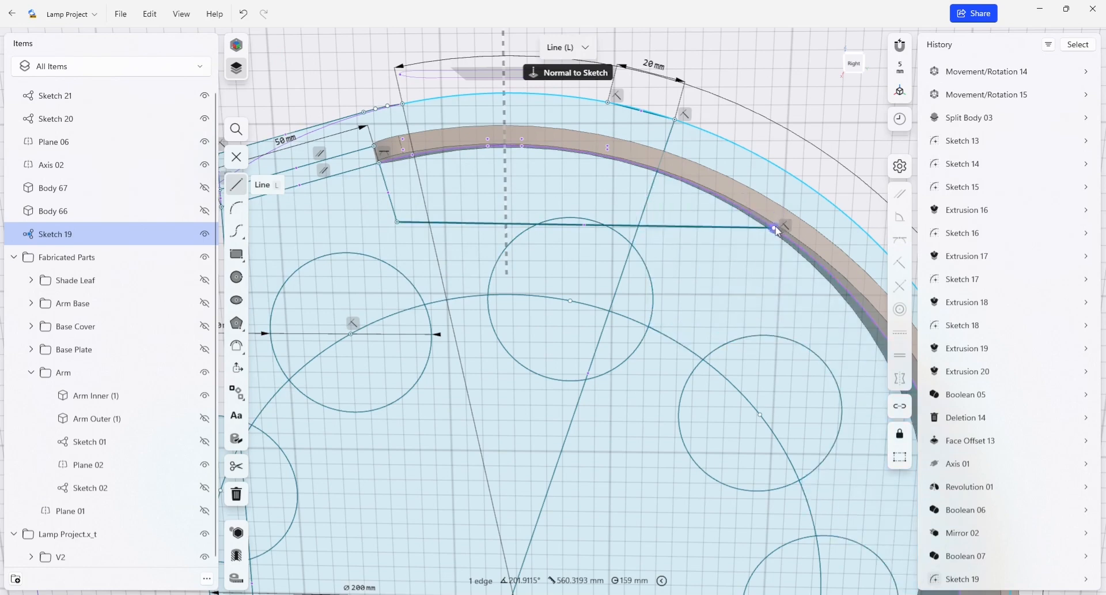
pyautogui.moveTo(786, 199)
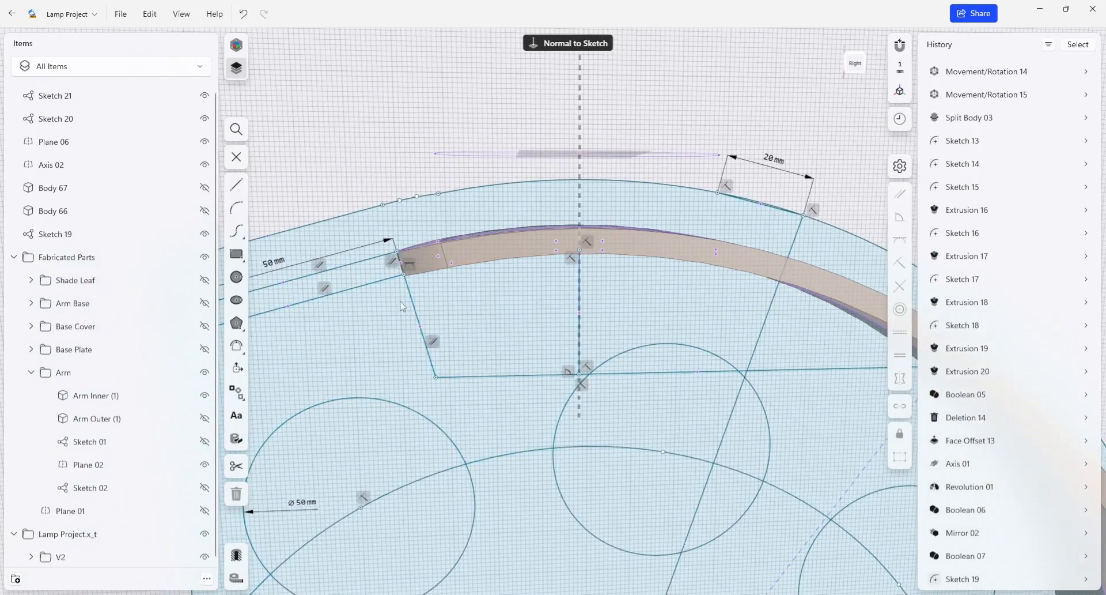
# Close the outline at the left side line and select the enclosed jig region for extruding.
pyautogui.click(236, 184)
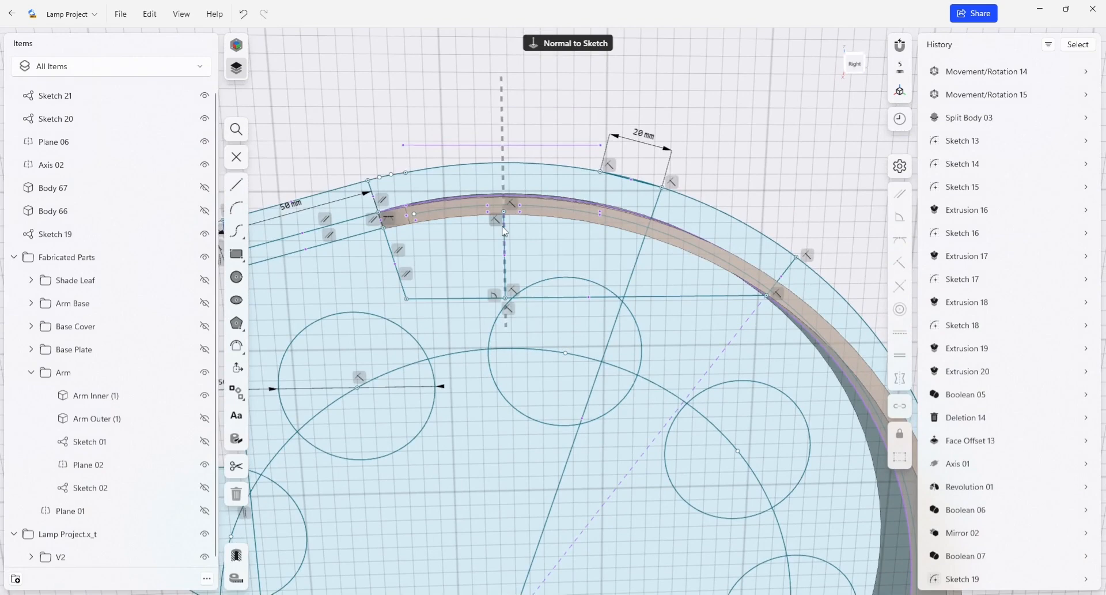
pyautogui.click(706, 232)
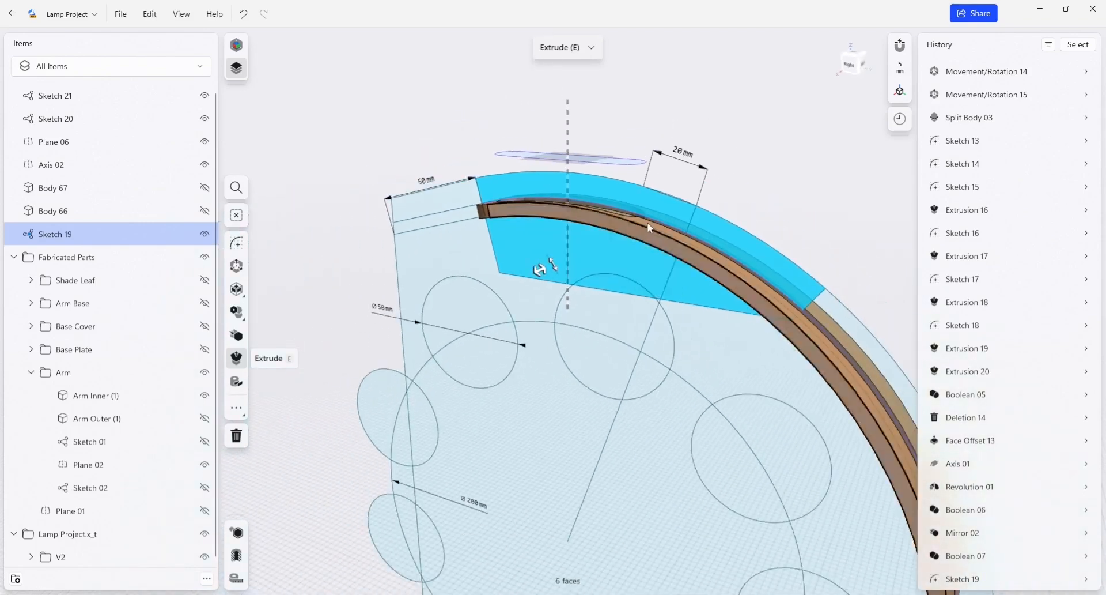
# Extrude the outlined region into solid jig blocks, Body 68 and 69, over the arm ring.
pyautogui.moveTo(548, 266); pyautogui.dragTo(508, 282)
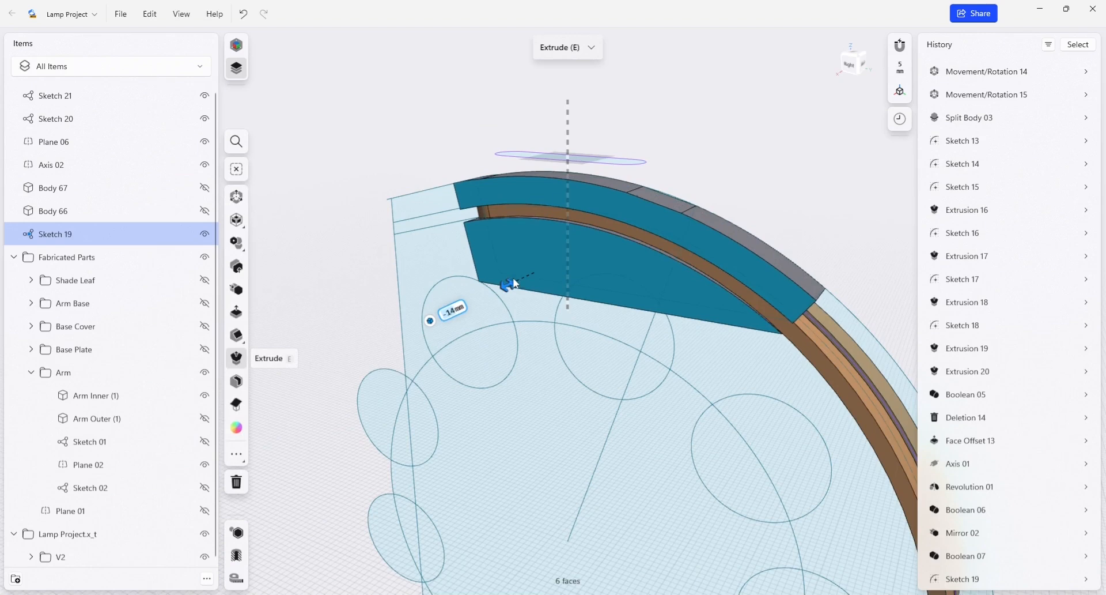
pyautogui.moveTo(509, 284); pyautogui.dragTo(496, 290)
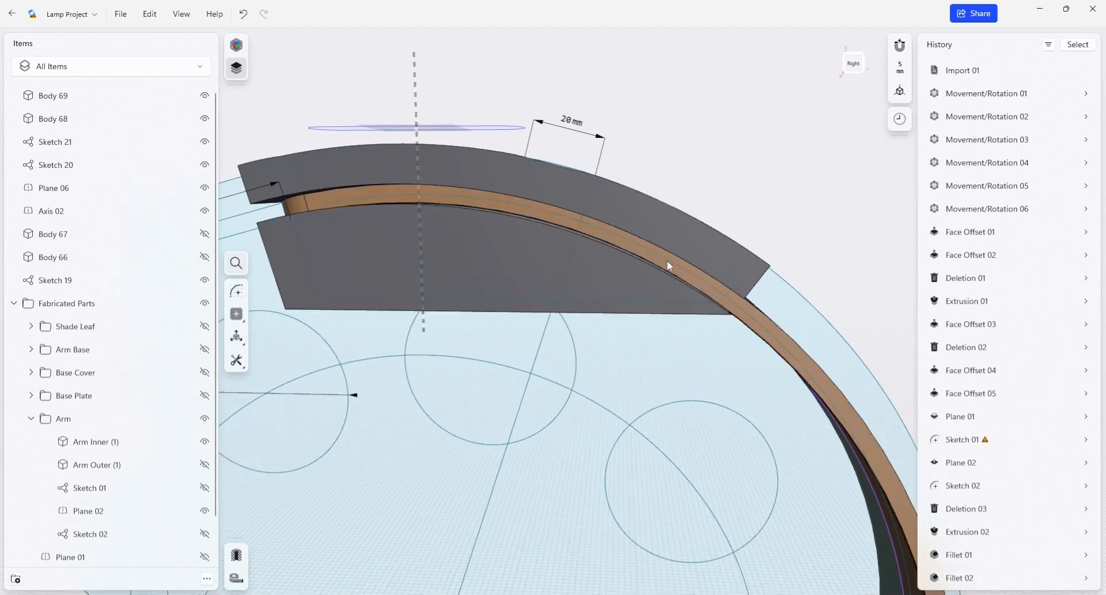
pyautogui.moveTo(668, 266); pyautogui.dragTo(731, 326)
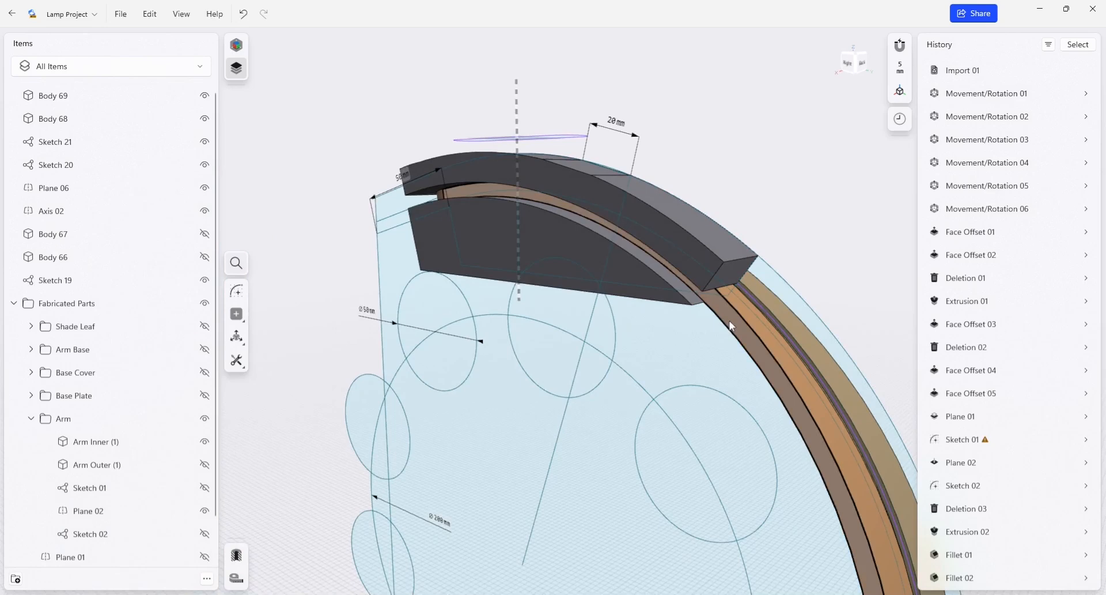
pyautogui.click(734, 296)
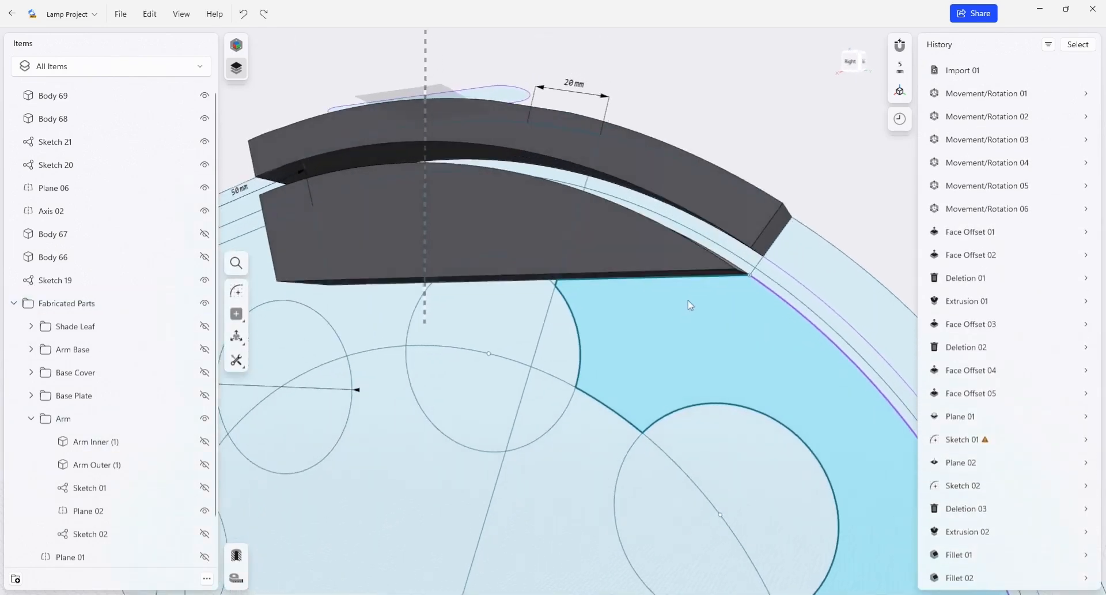
pyautogui.scroll(-3)
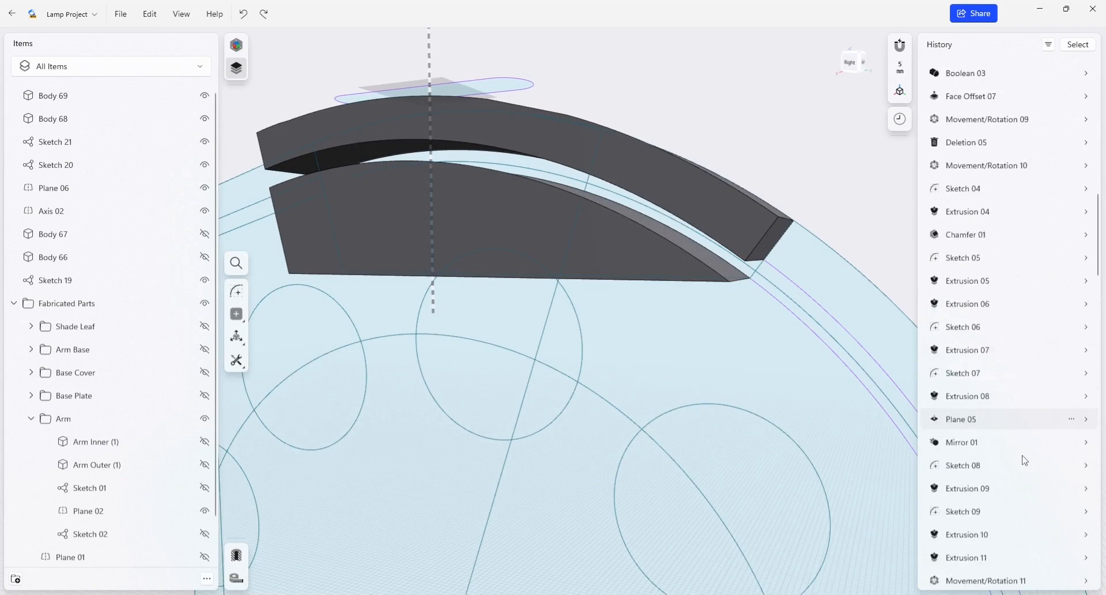
pyautogui.scroll(-3)
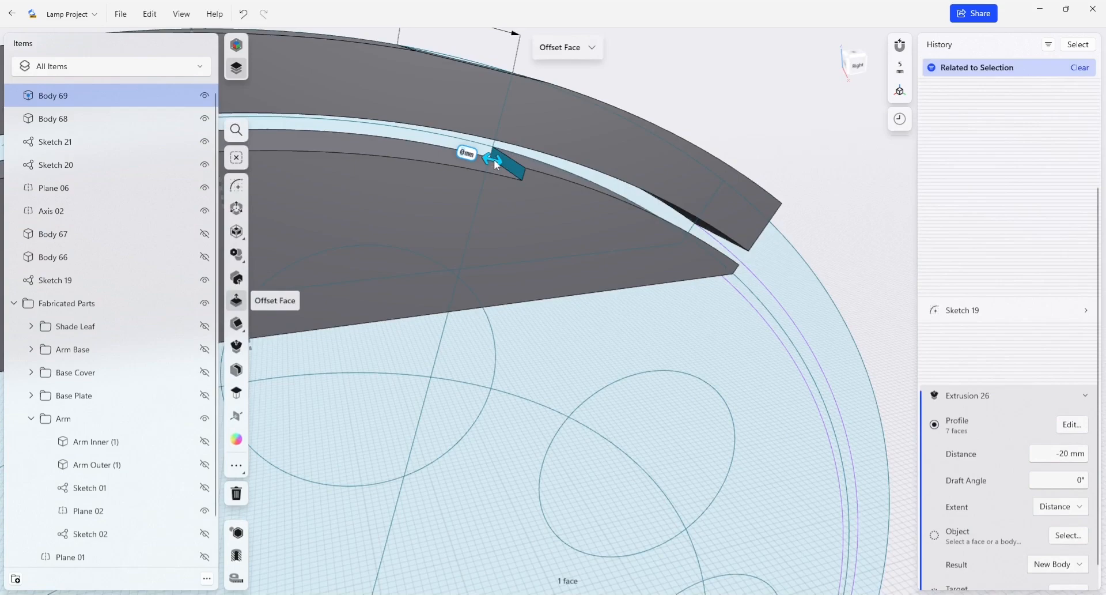
# Offset Body 69's curved face inward so it sits against the arm's band.
pyautogui.moveTo(501, 162); pyautogui.dragTo(554, 180)
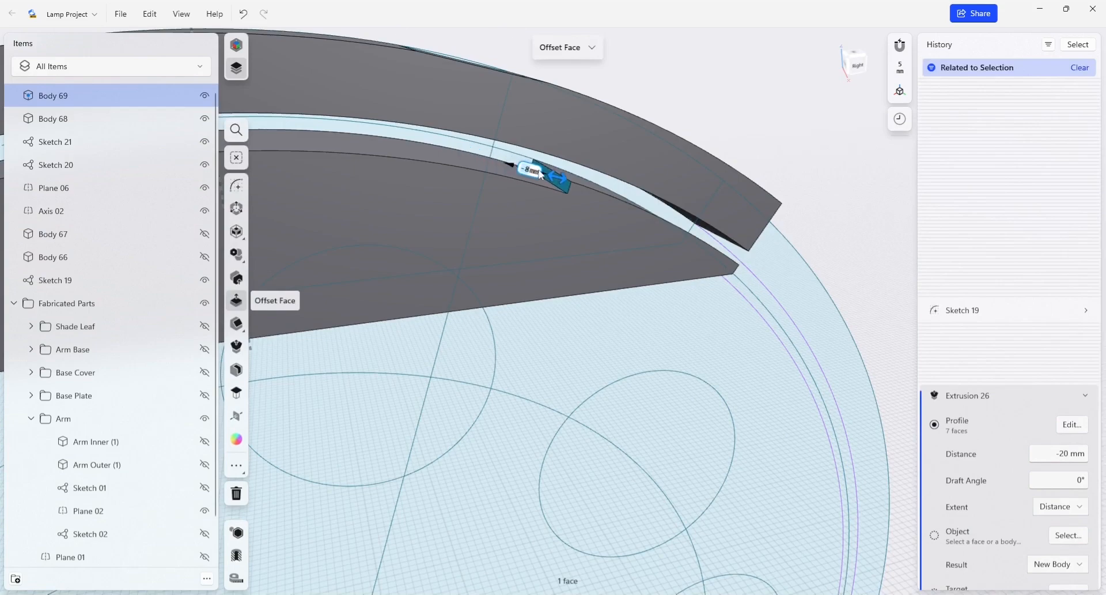
pyautogui.moveTo(562, 182); pyautogui.dragTo(575, 189)
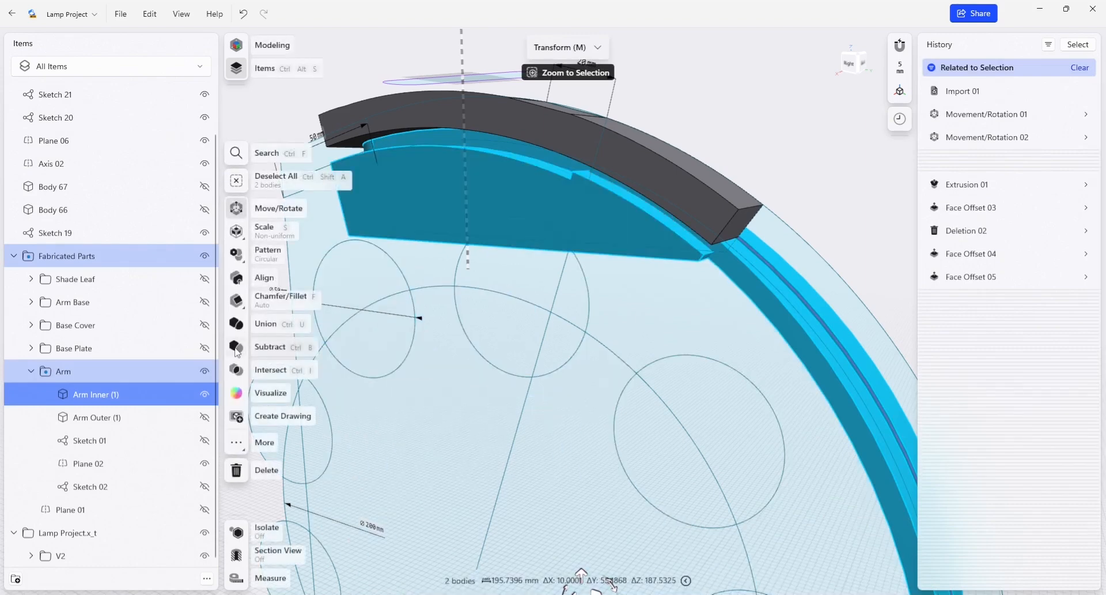
# Subtract the arm's inner part from the lower jig block, leaving a channel, and pick another curved face to offset.
pyautogui.click(270, 347)
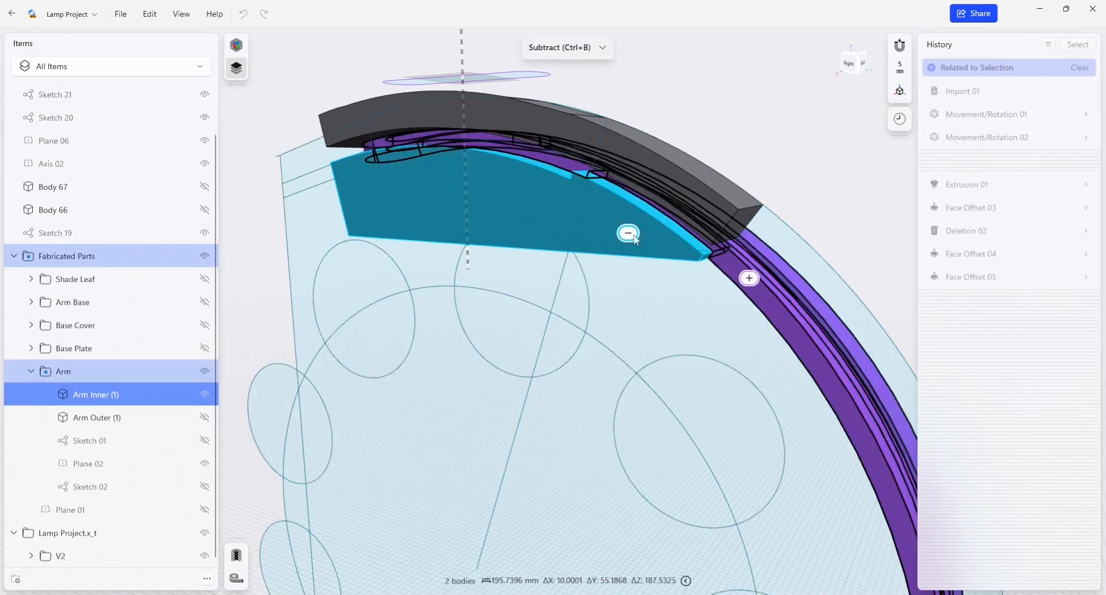
pyautogui.click(628, 233)
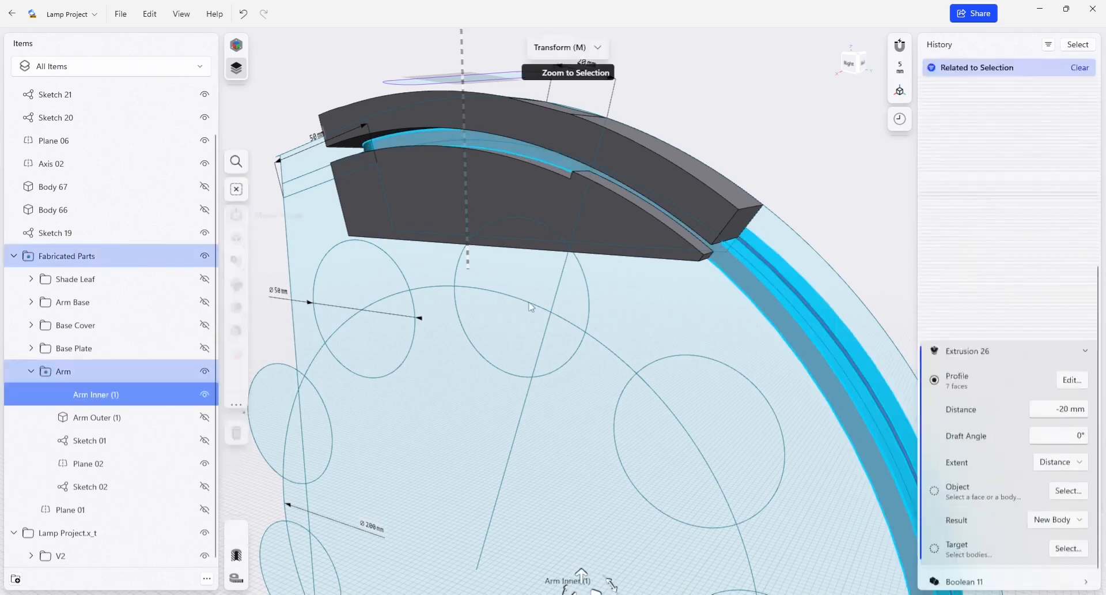
pyautogui.rightClick(529, 307)
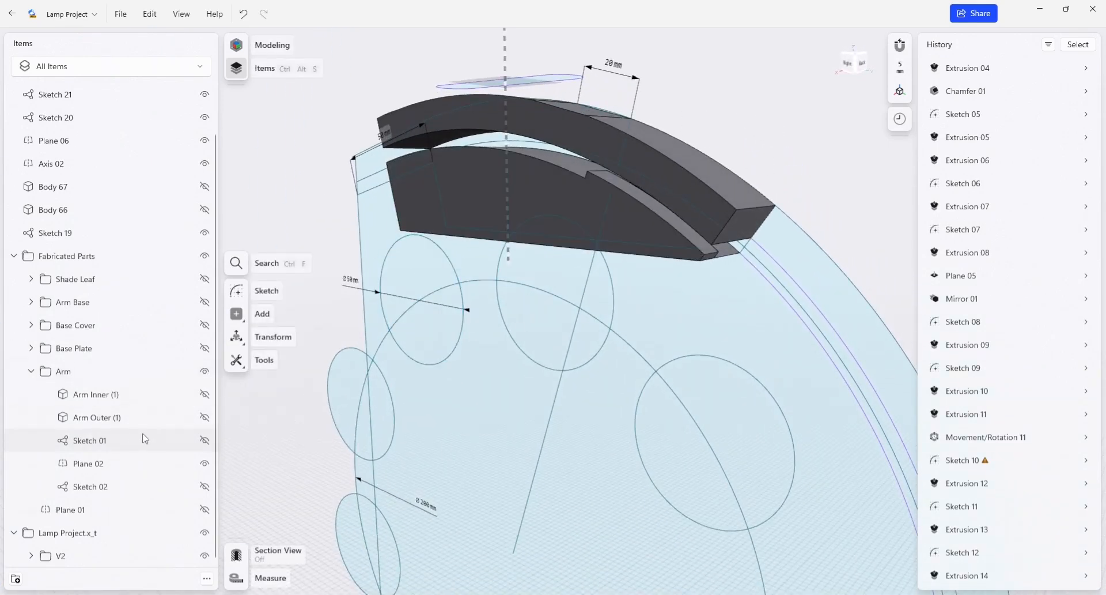
pyautogui.click(205, 396)
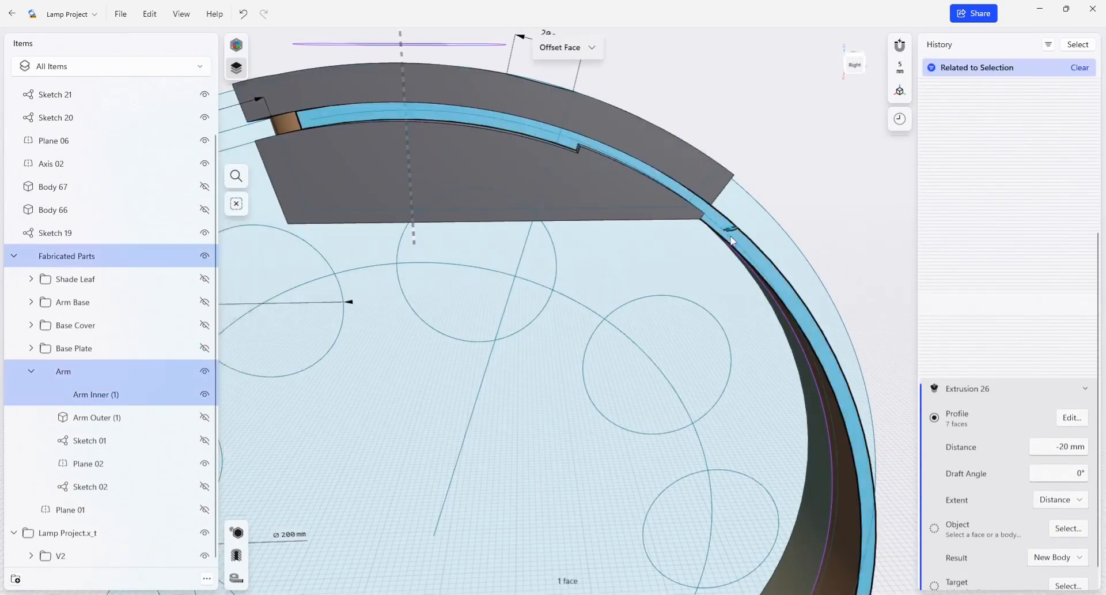
# Split Body 68 using the arm's curved surface as the splitter.
pyautogui.click(731, 237)
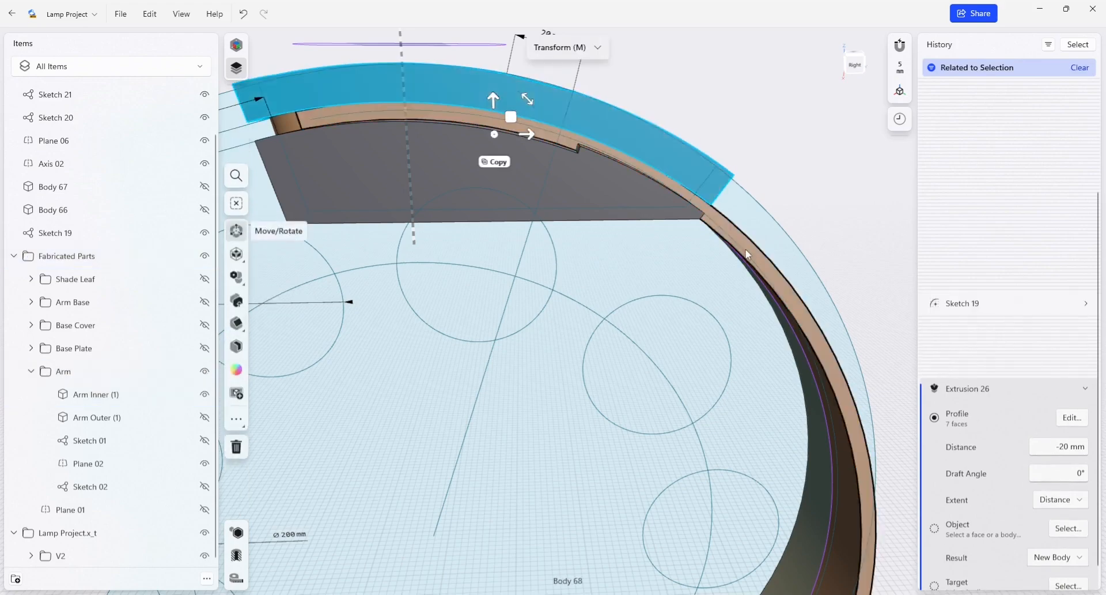
pyautogui.click(235, 418)
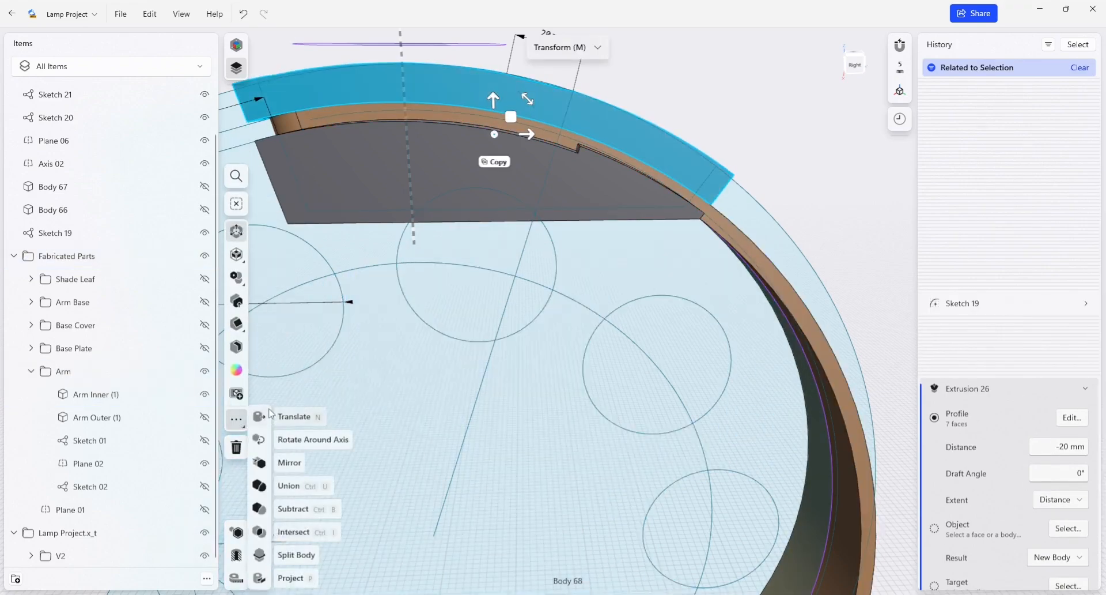
pyautogui.click(296, 555)
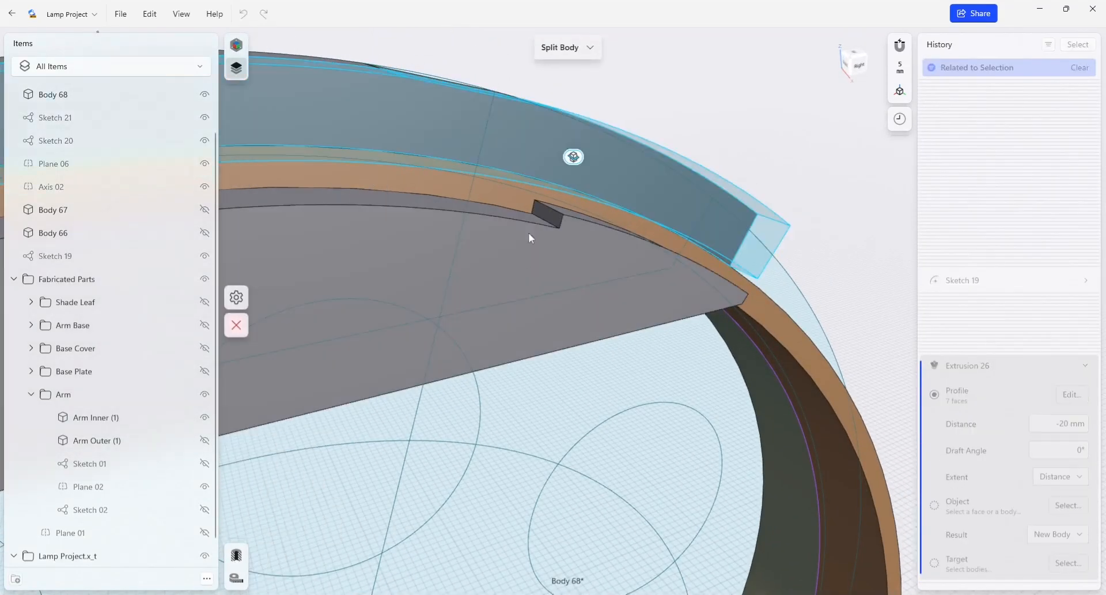
pyautogui.click(540, 213)
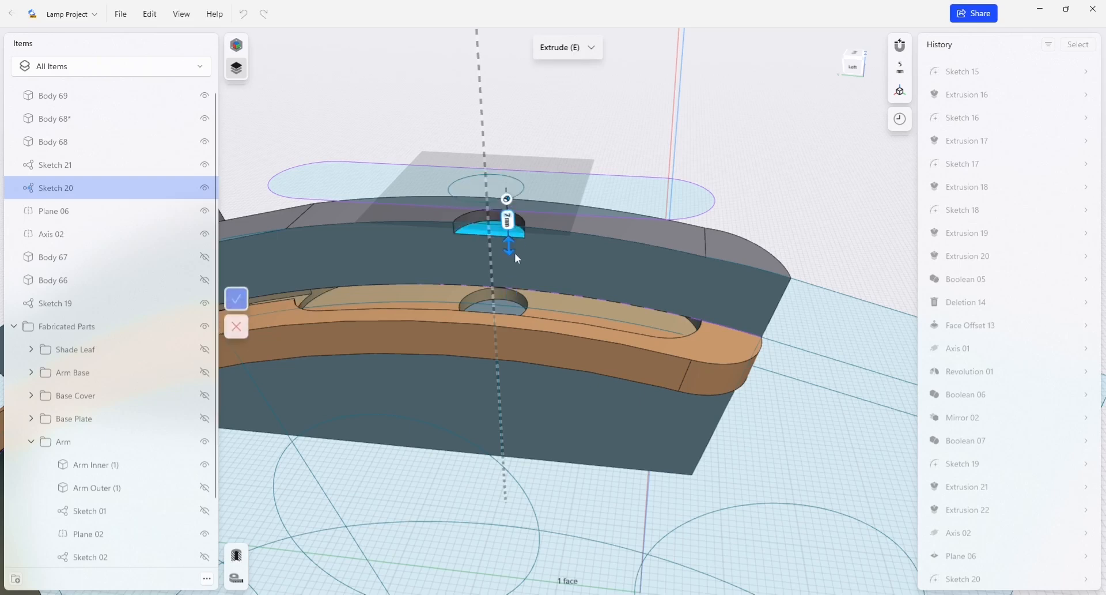
# Subtract-extrude the Sketch 20 hole profile down through the jig body.
pyautogui.moveTo(508, 246); pyautogui.dragTo(521, 493)
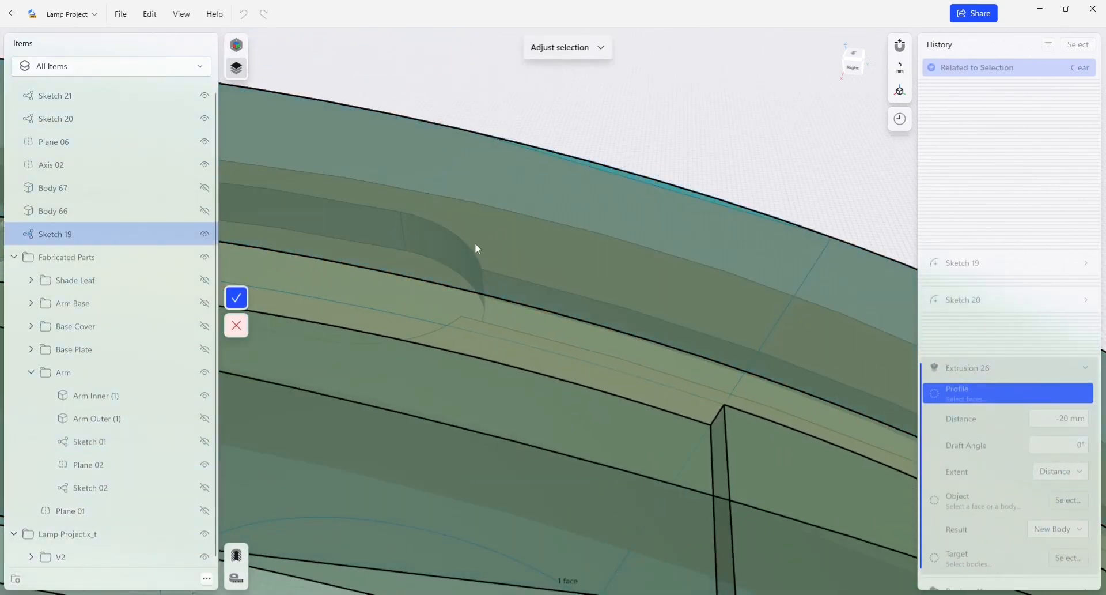
pyautogui.click(236, 297)
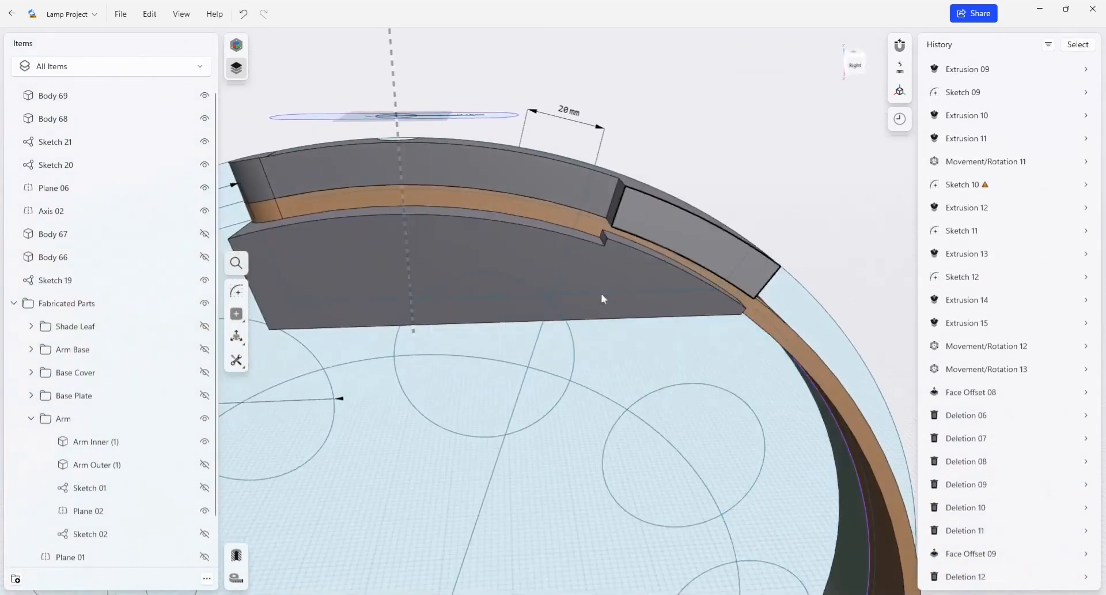
pyautogui.moveTo(603, 298); pyautogui.dragTo(378, 339)
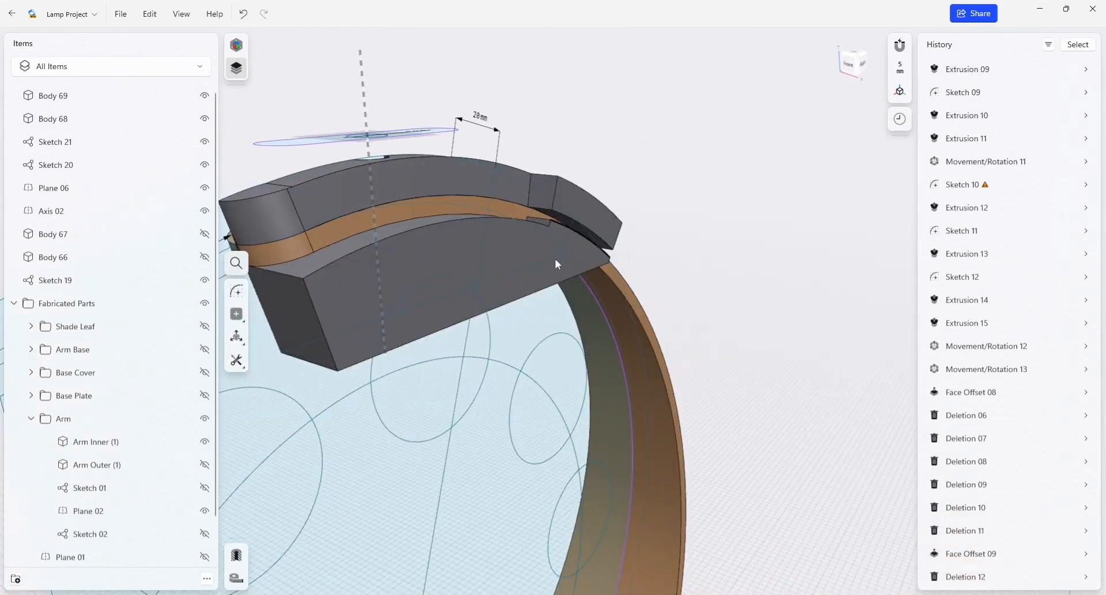
pyautogui.moveTo(558, 264); pyautogui.dragTo(405, 243)
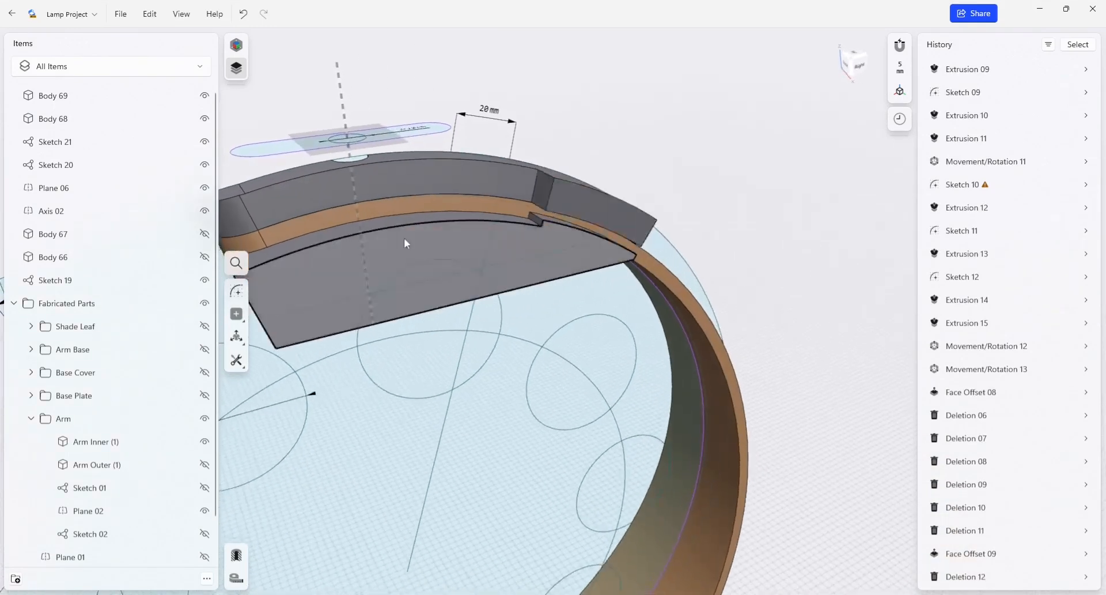
pyautogui.moveTo(406, 243); pyautogui.dragTo(625, 276)
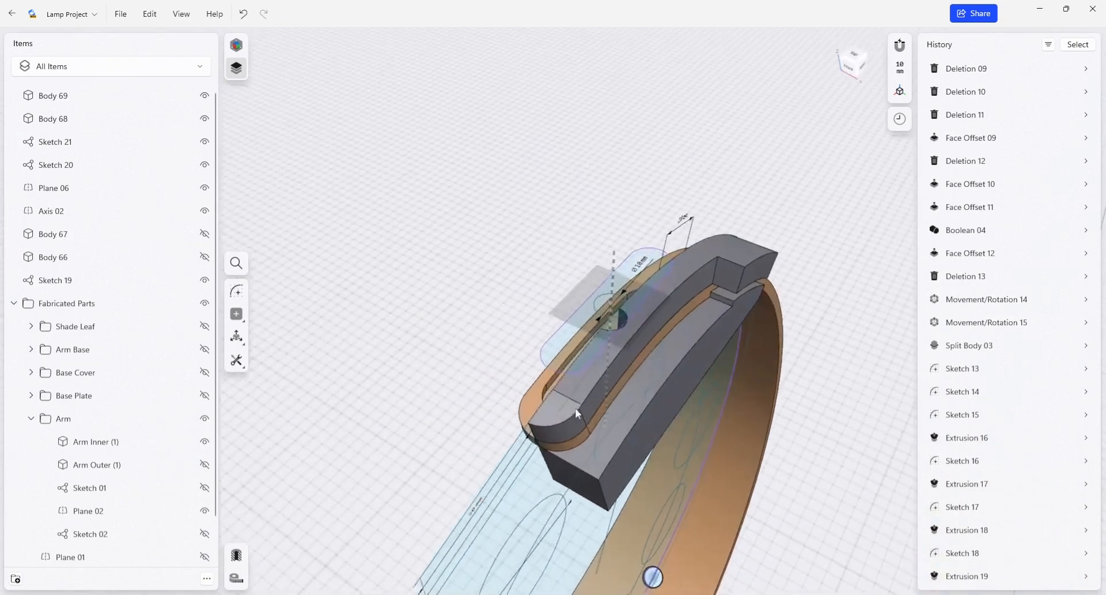
# Mirror Body 68 across the centre plane.
pyautogui.click(53, 118)
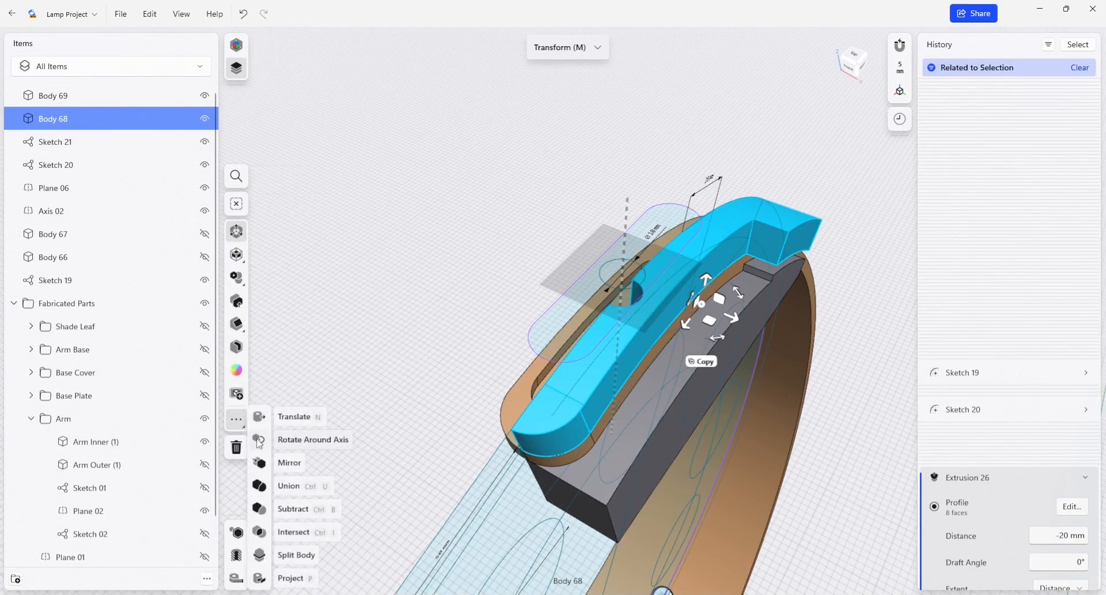
pyautogui.click(288, 462)
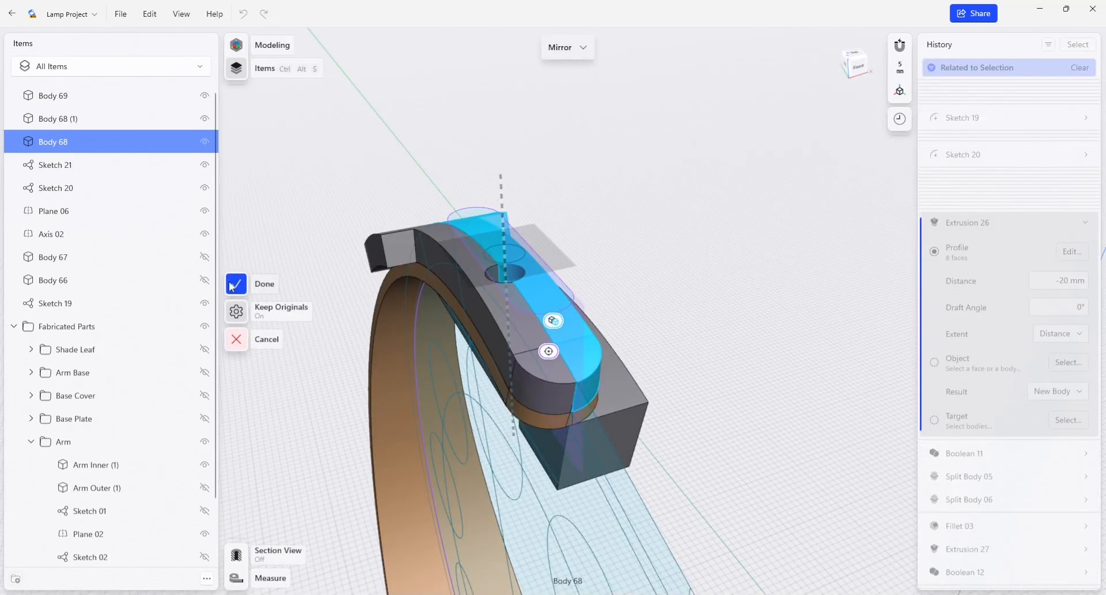
pyautogui.click(237, 283)
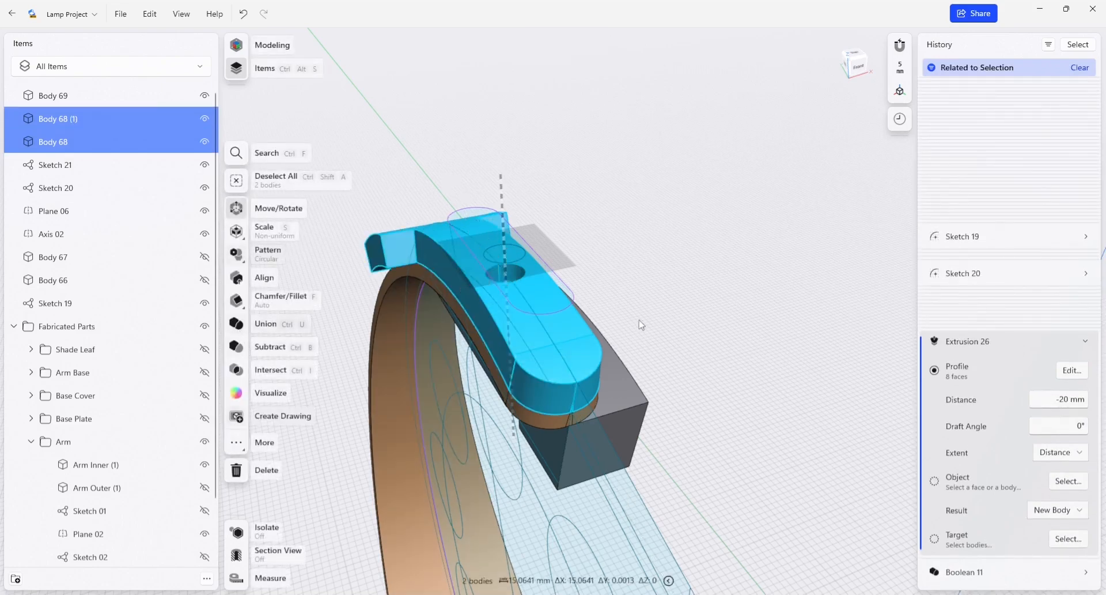
# Union the two upper halves into Body 68 (1), then select Body 69.
pyautogui.click(266, 323)
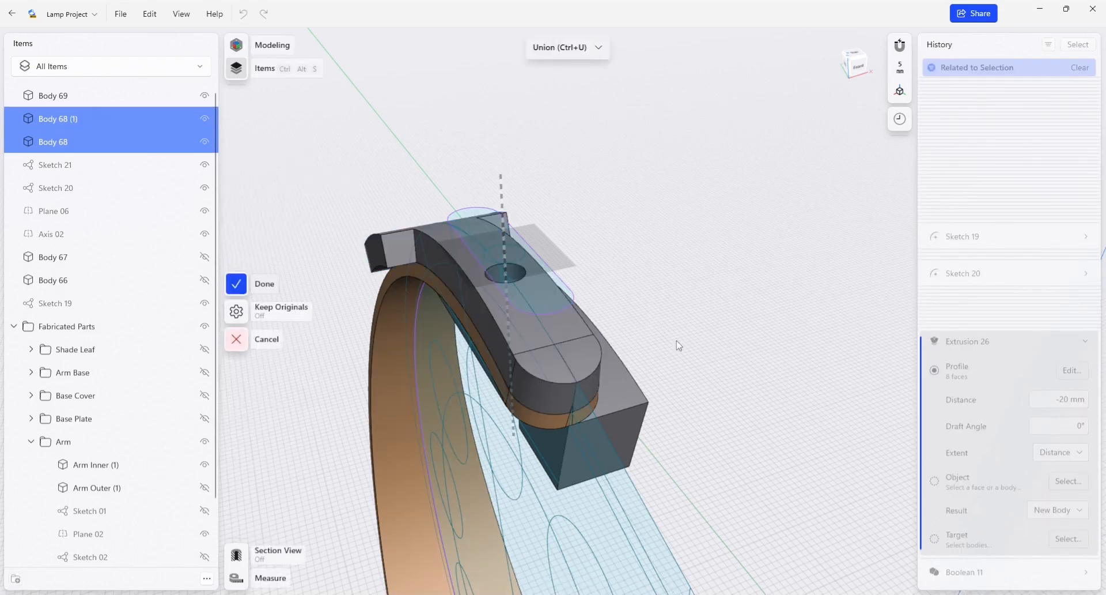
pyautogui.click(237, 284)
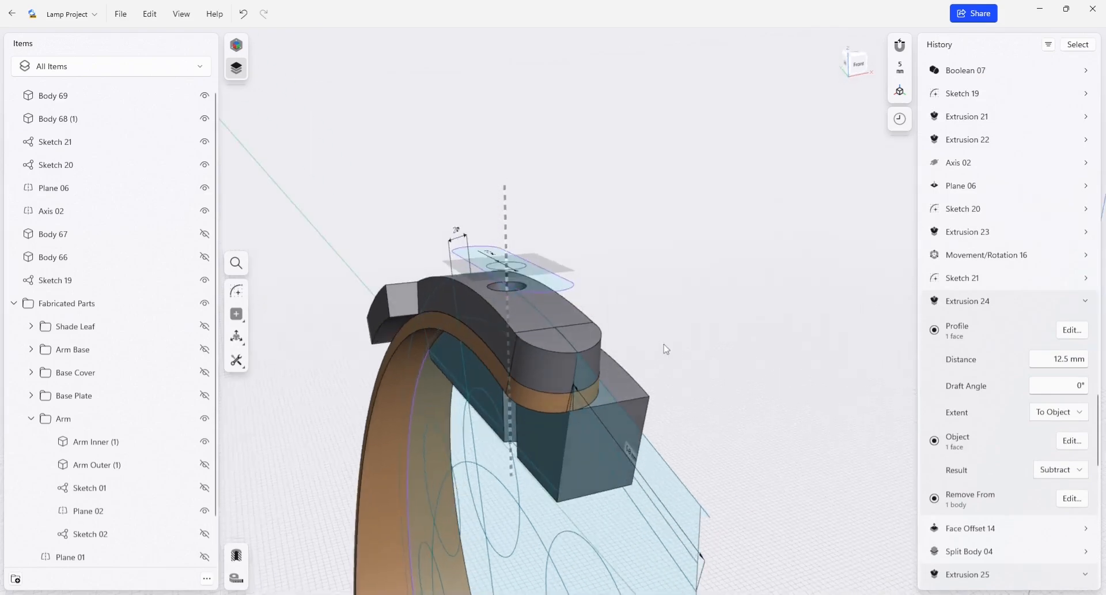
pyautogui.click(58, 118)
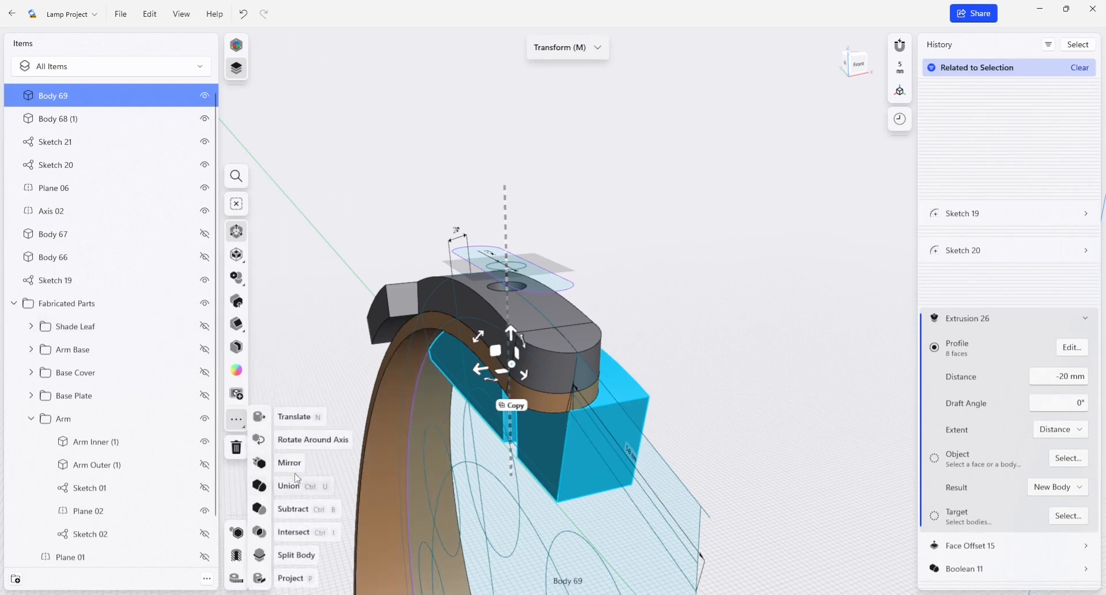
# Mirror Body 69 across the centre plane and union its two halves into one body.
pyautogui.click(288, 462)
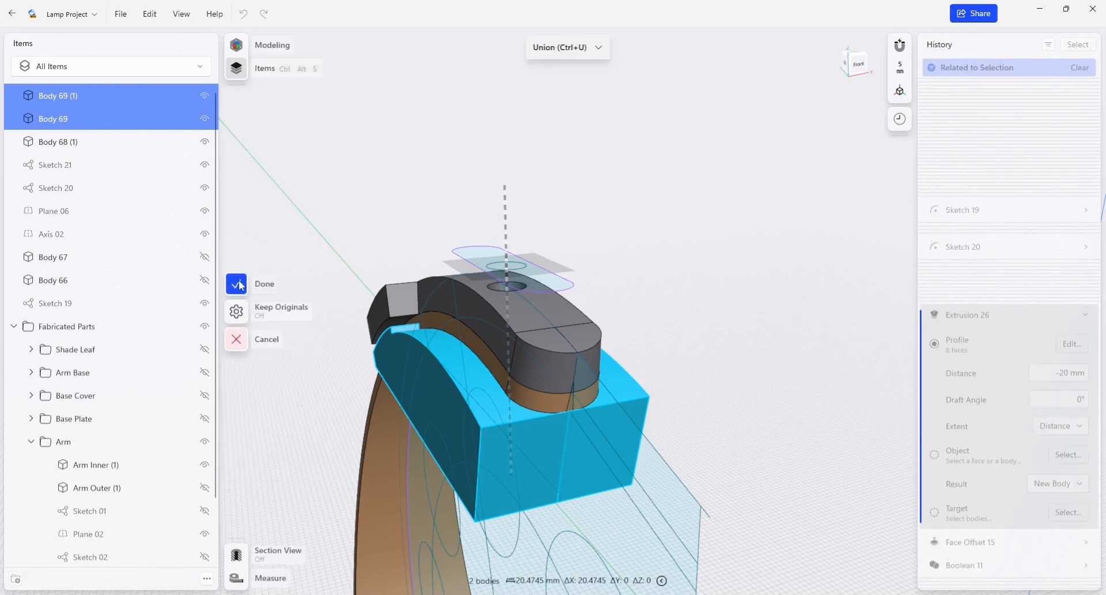
pyautogui.click(237, 283)
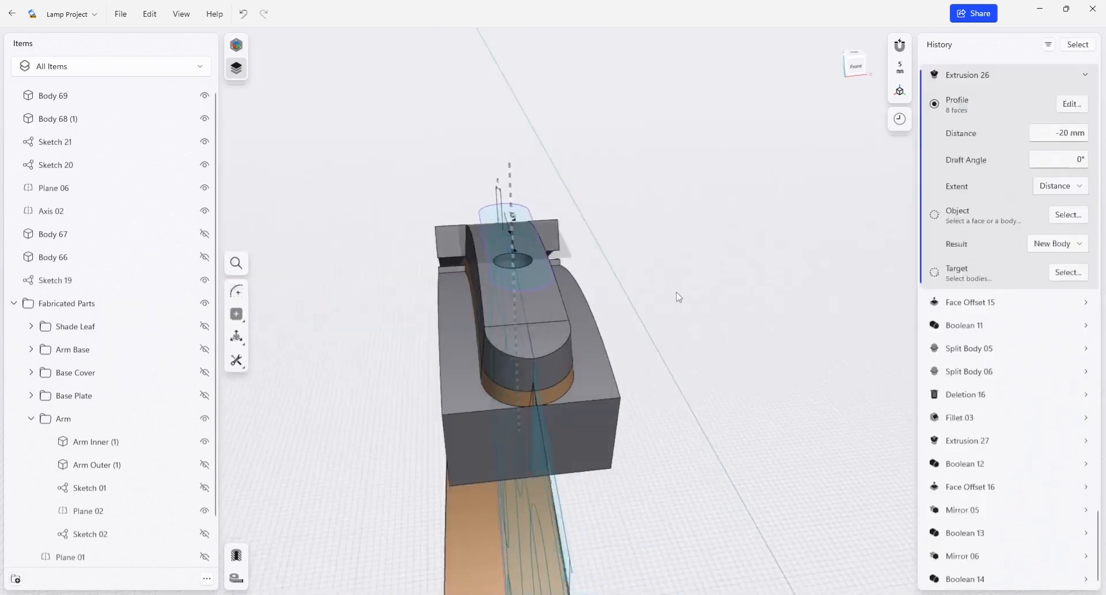